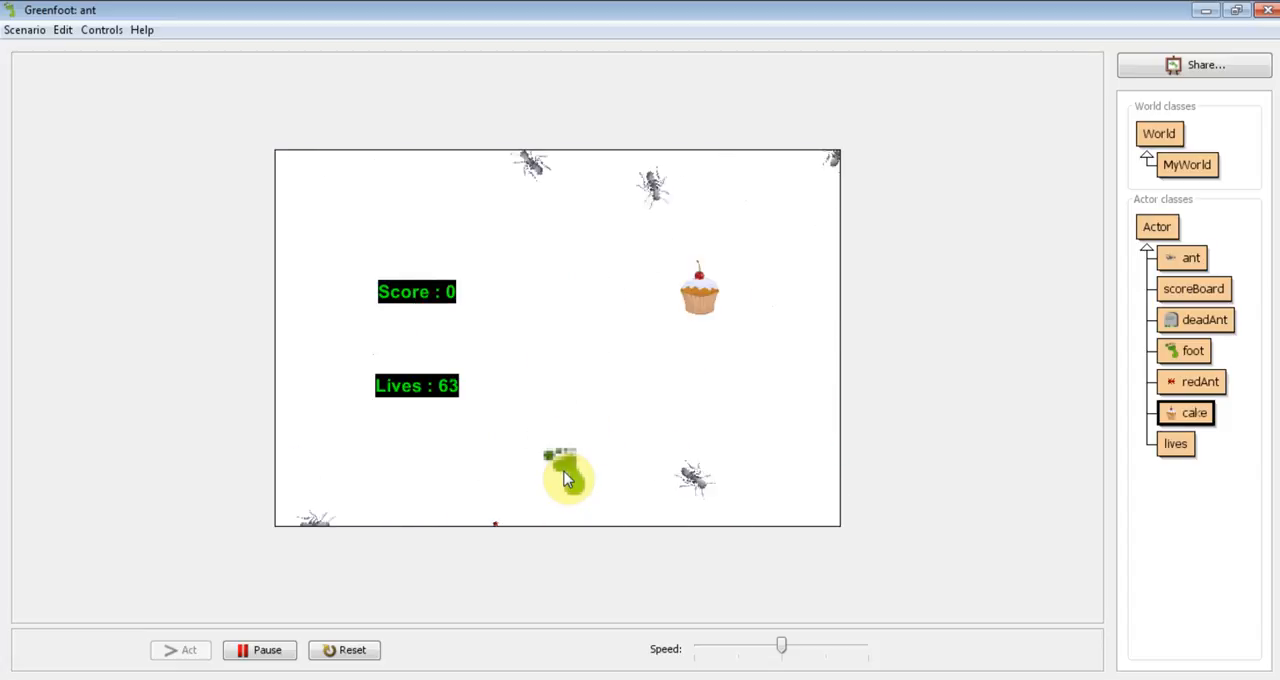
# - Open the lives class source code in the editor
pyautogui.click(180, 650)
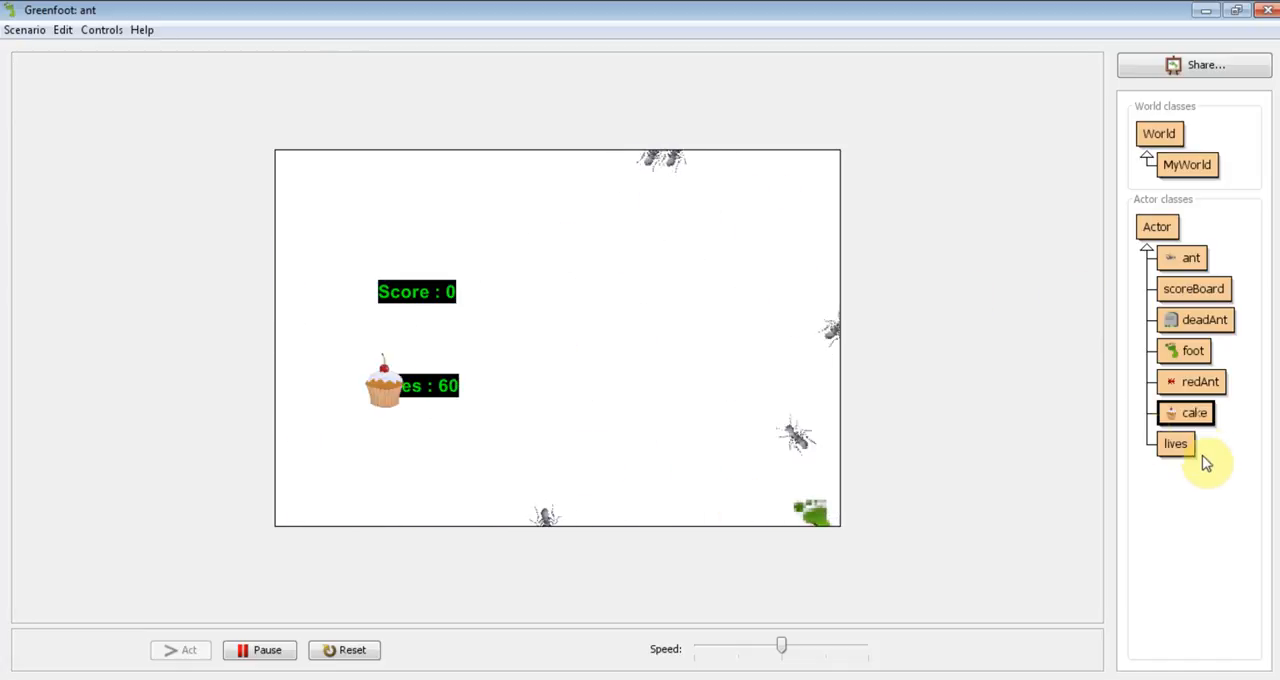
pyautogui.rightClick(1176, 443)
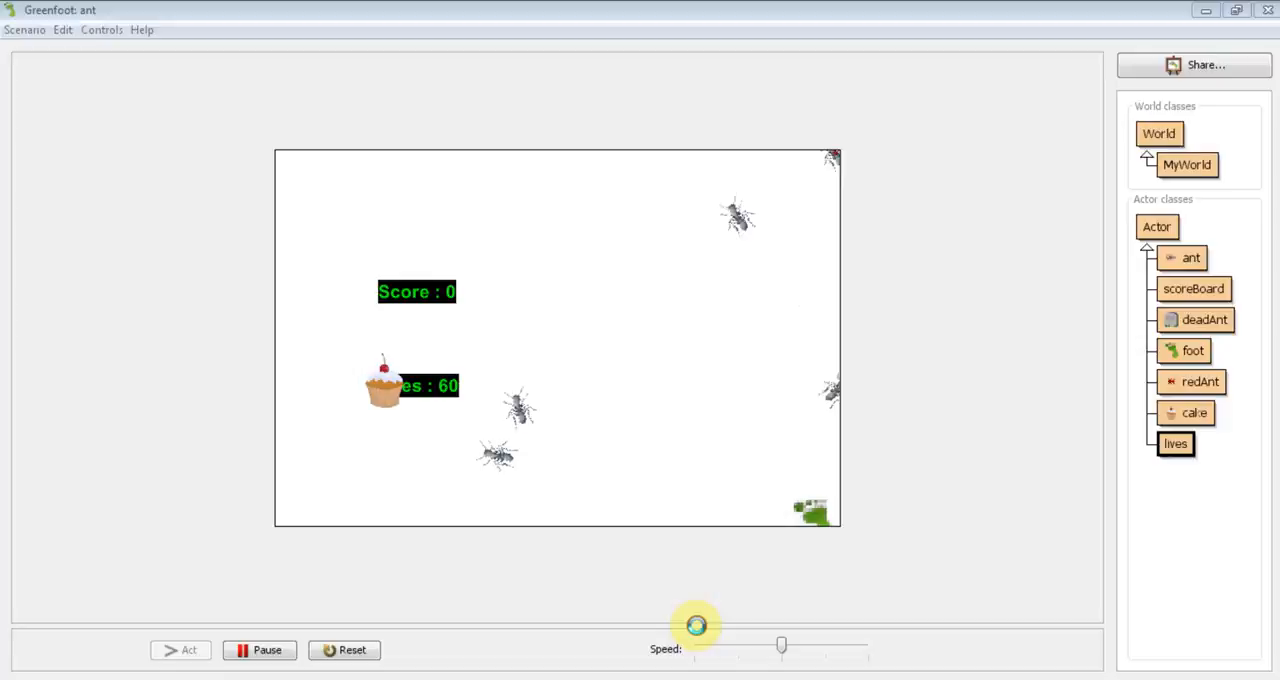
pyautogui.doubleClick(1175, 443)
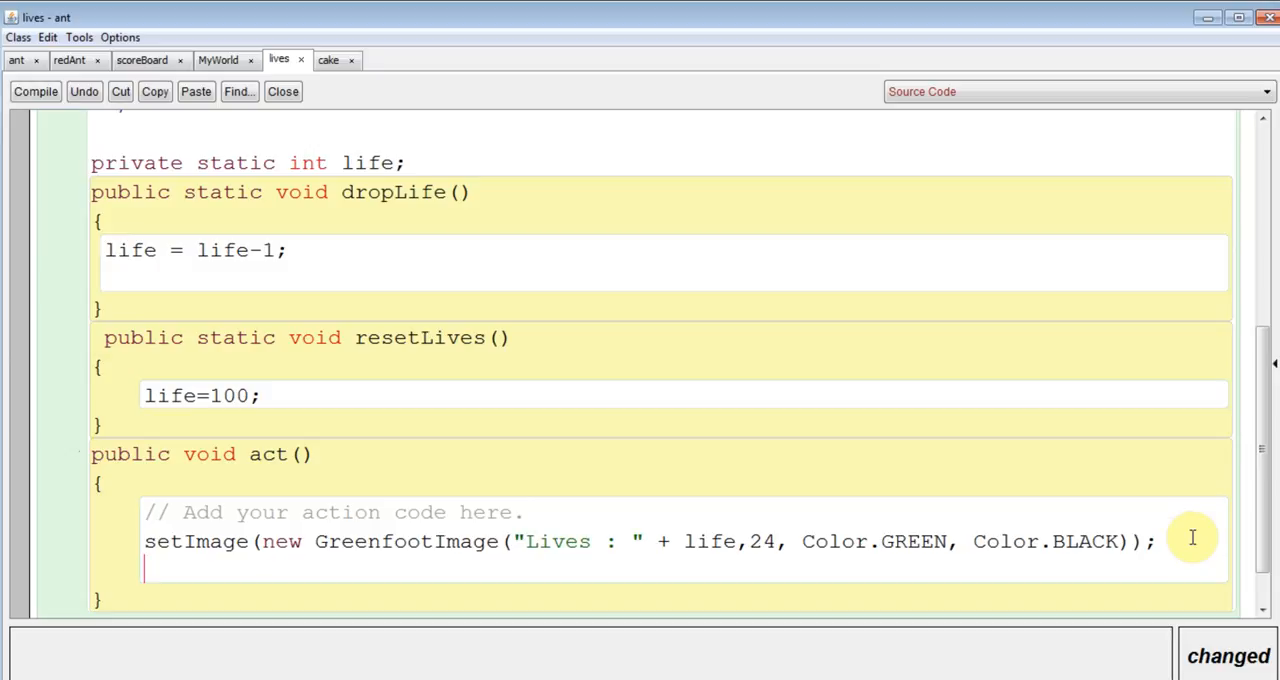
# - Add an empty if (life <= 0) { block at the end of act() and save
pyautogui.write('if')
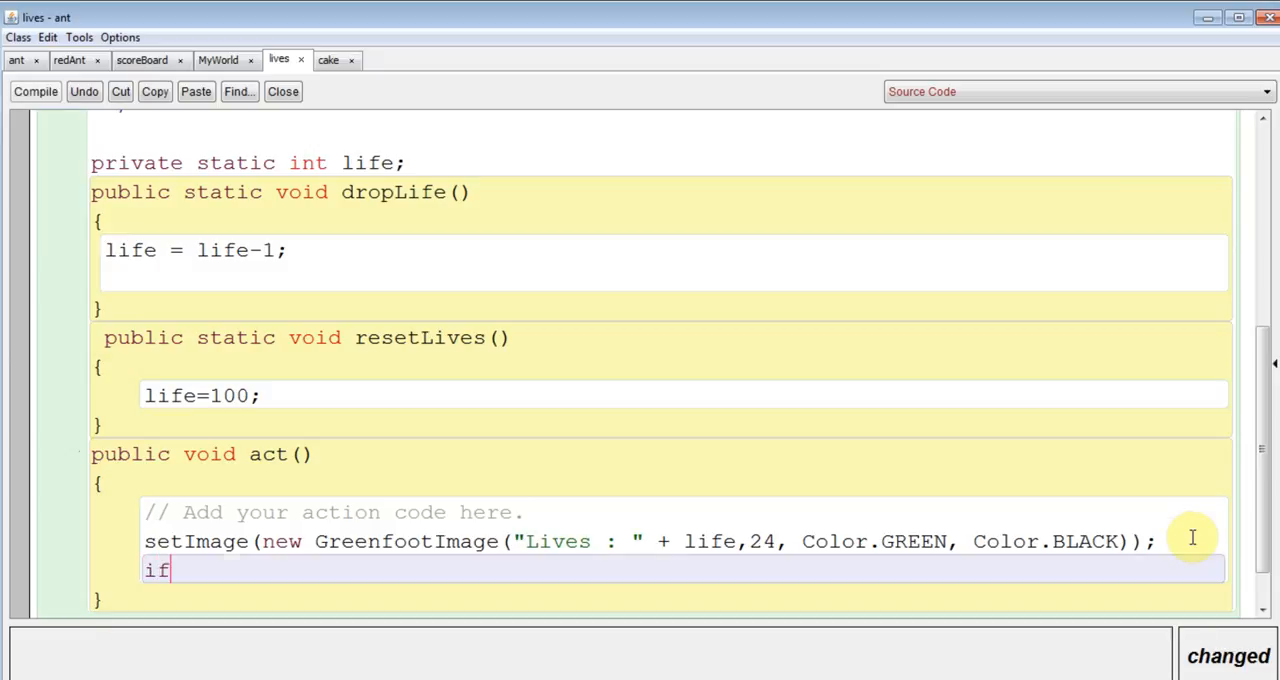
pyautogui.write('(')
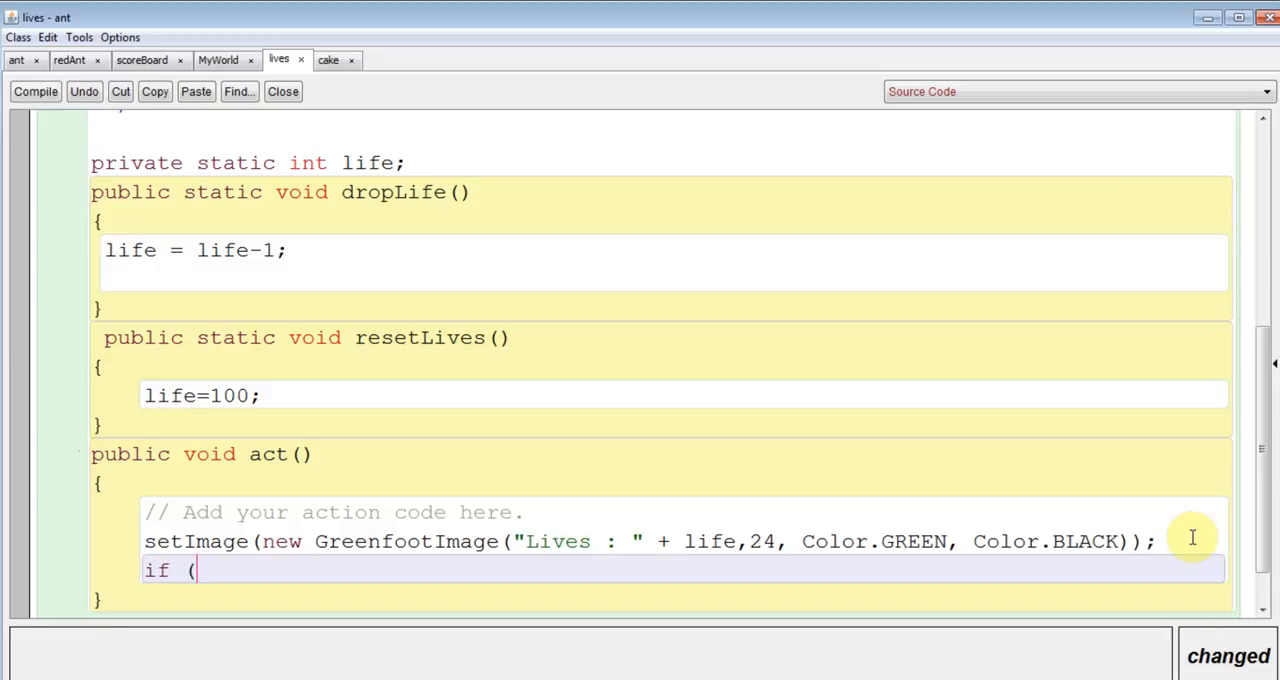
pyautogui.write('l')
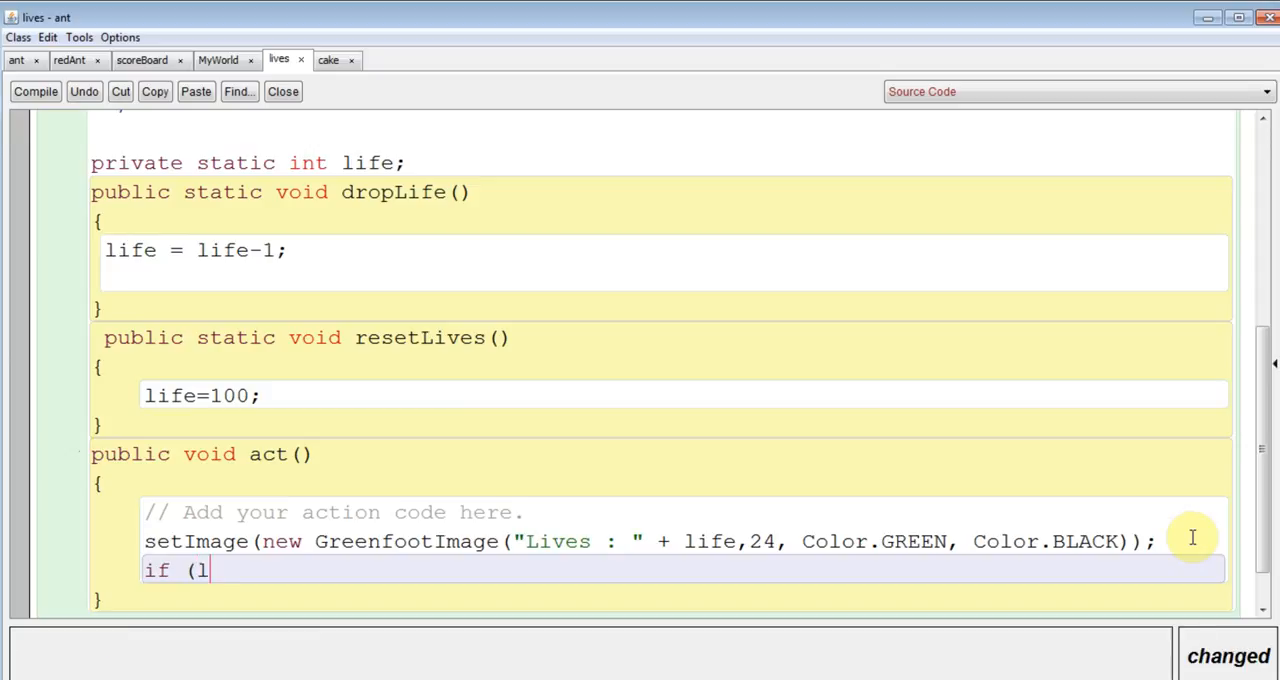
pyautogui.write('ife')
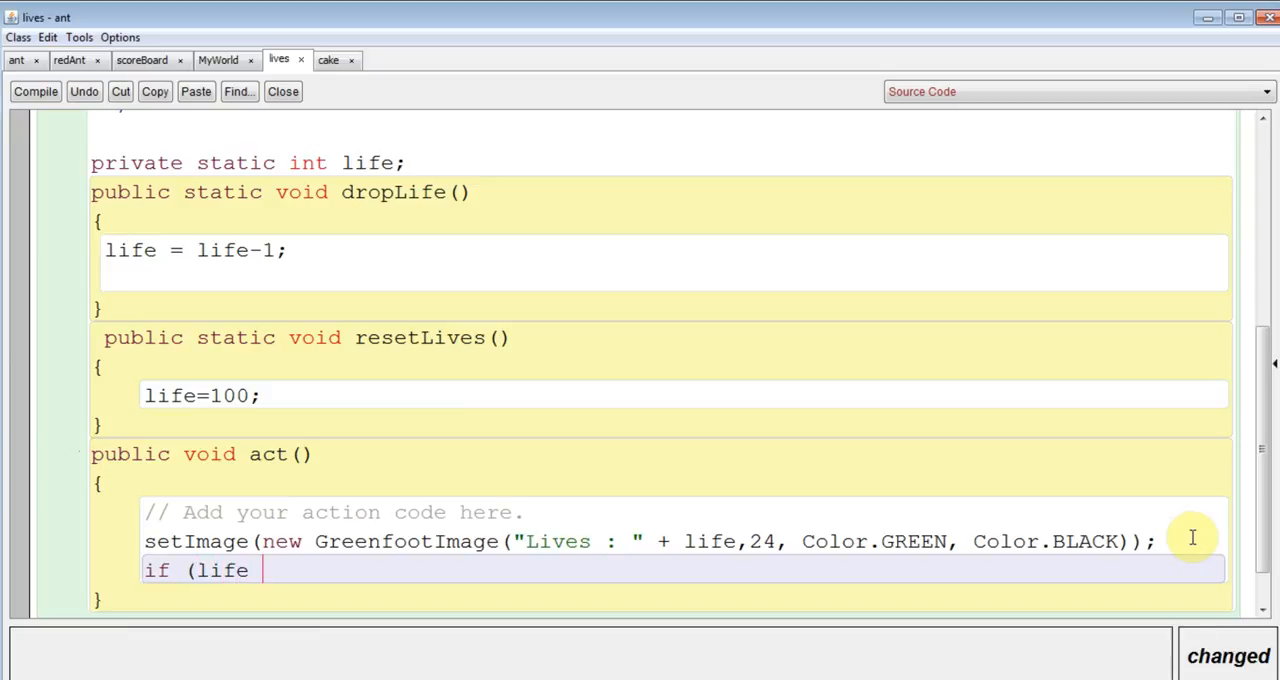
pyautogui.write('<=')
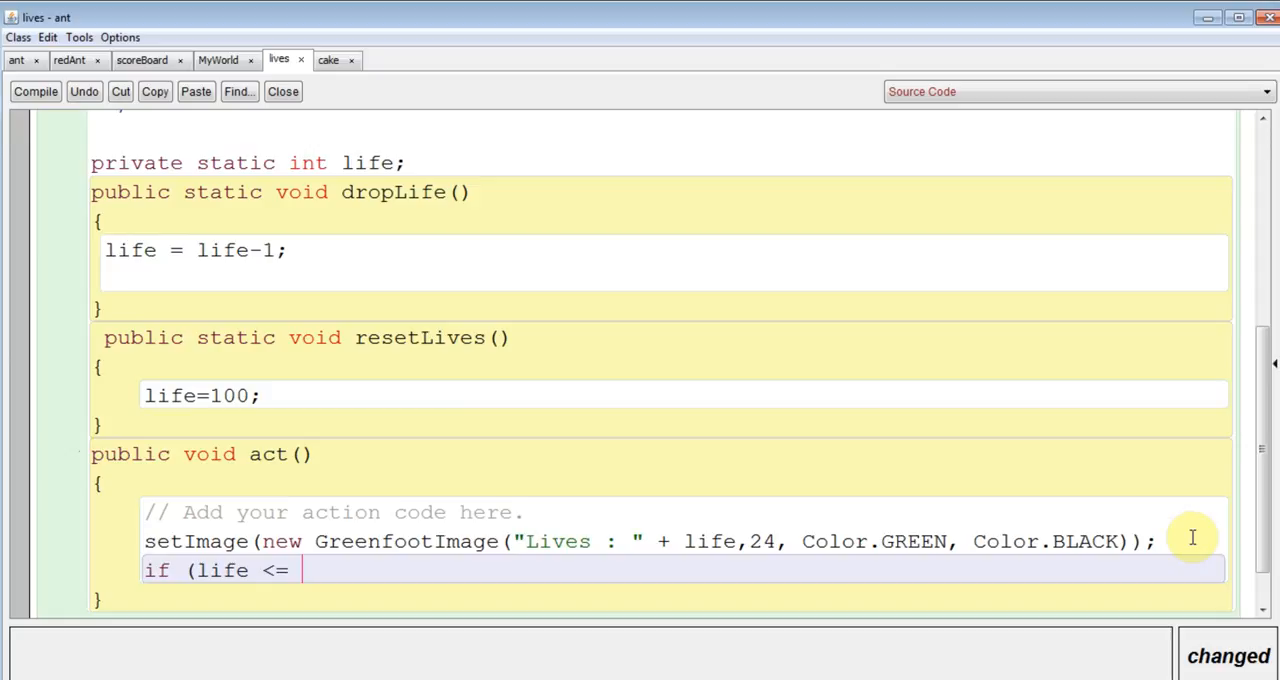
pyautogui.write('0)')
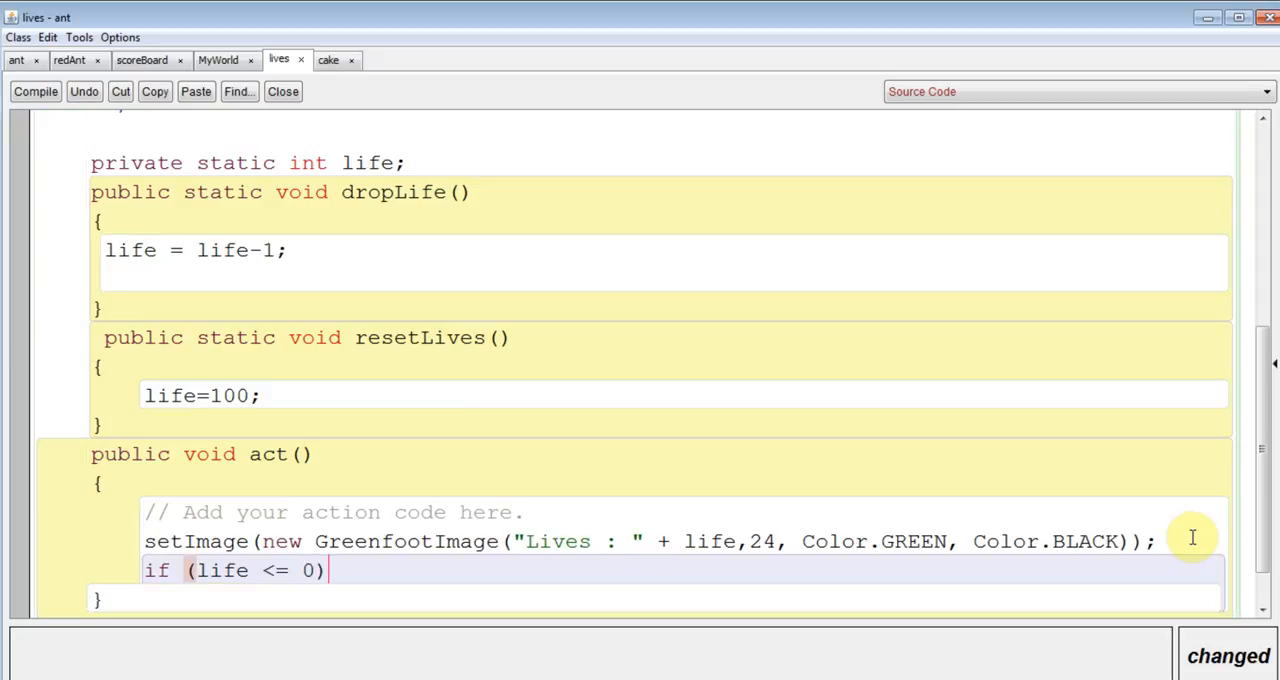
pyautogui.write('{')
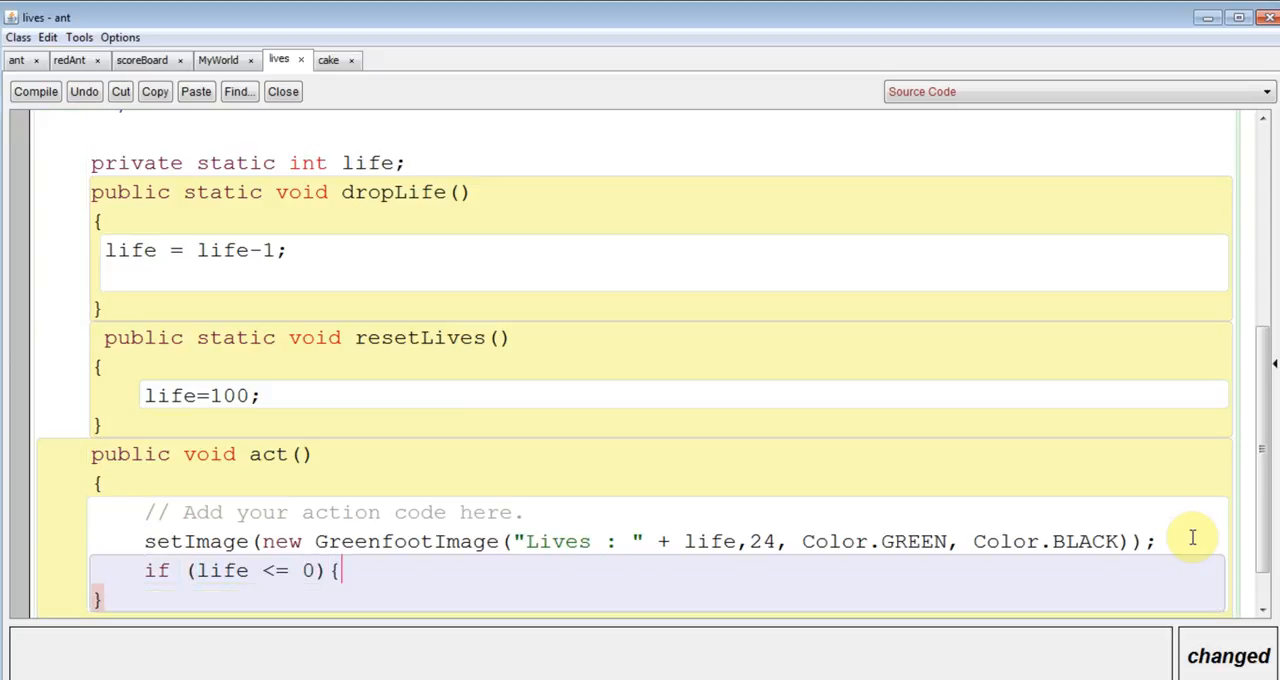
pyautogui.press('Return')
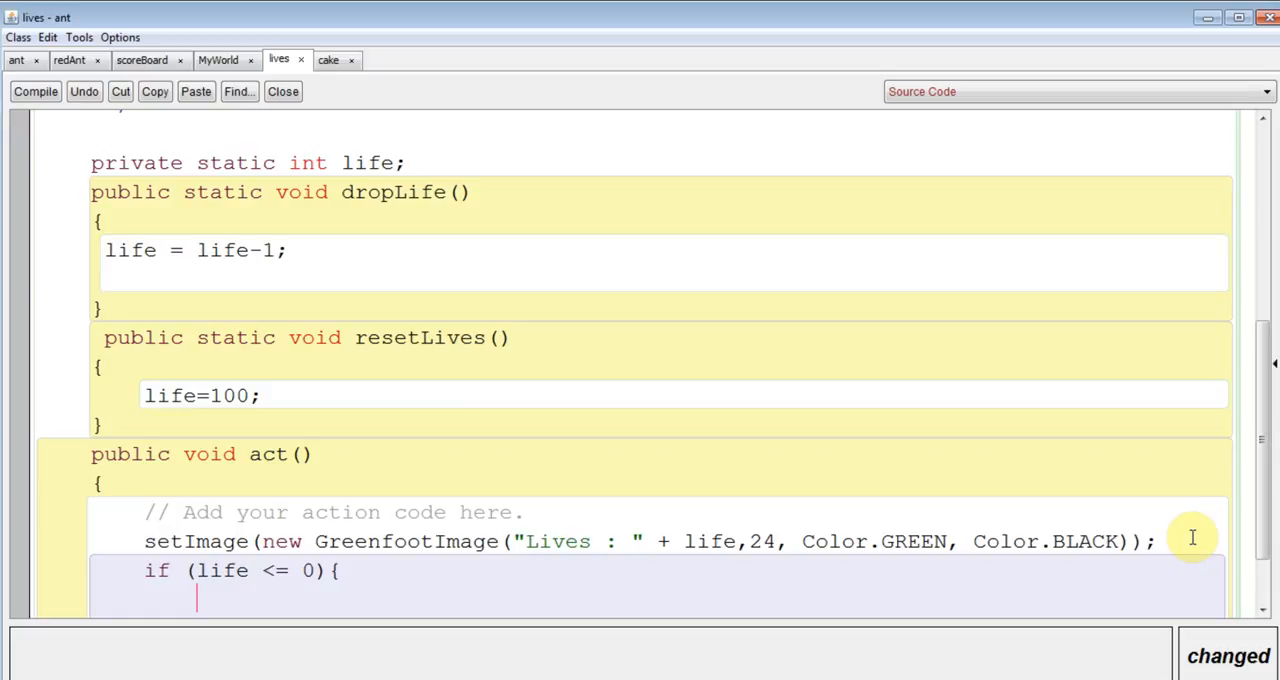
pyautogui.press('ctrl+s')
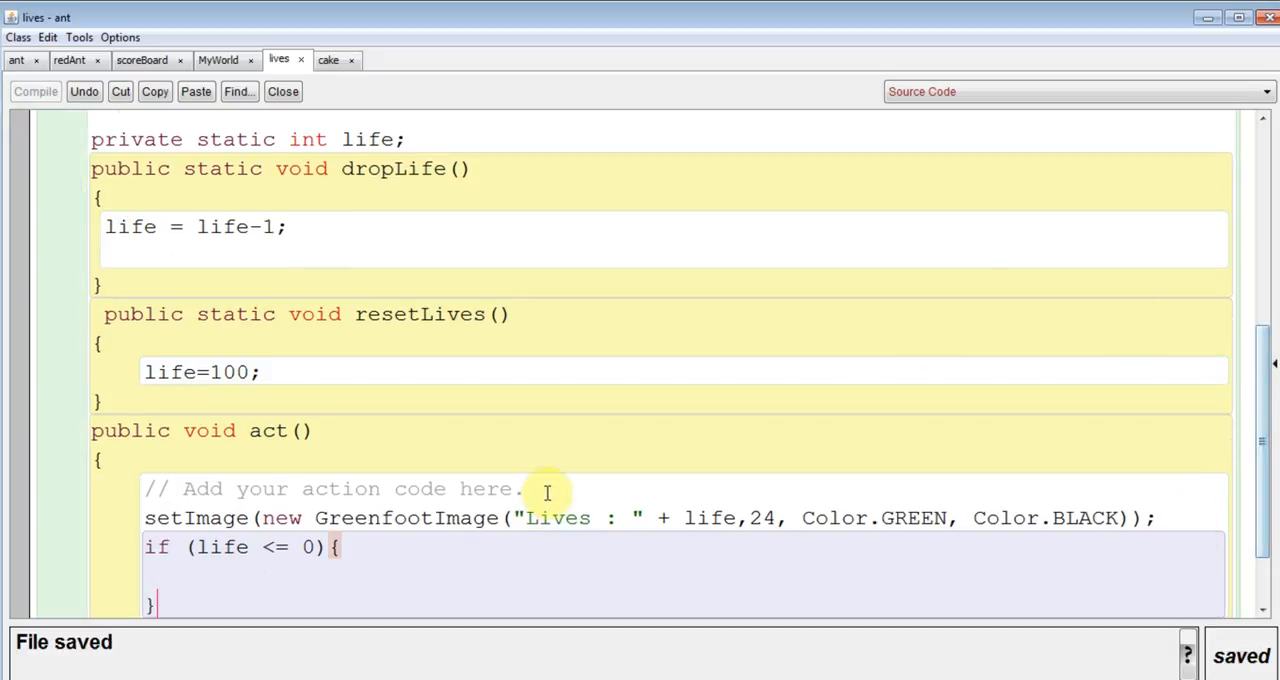
# - Put Greenfoot.stop(); inside the if (life <= 0) block and compile the lives class
pyautogui.click(35, 91)
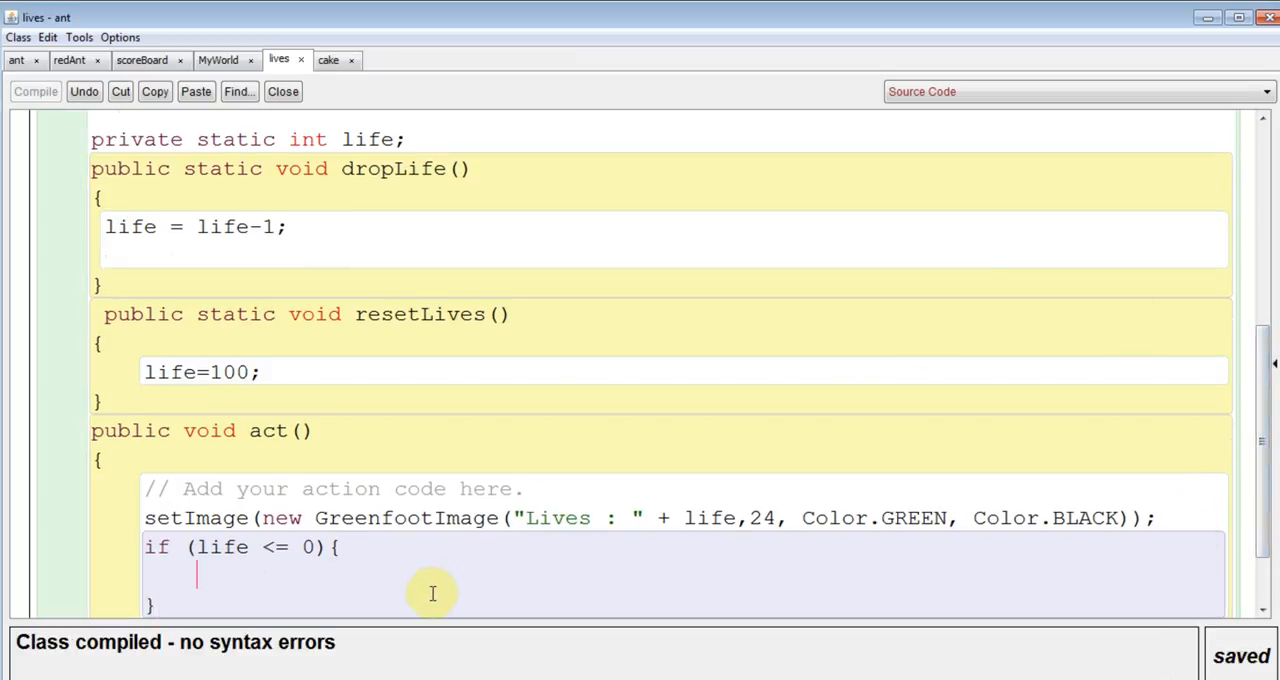
pyautogui.write('Green')
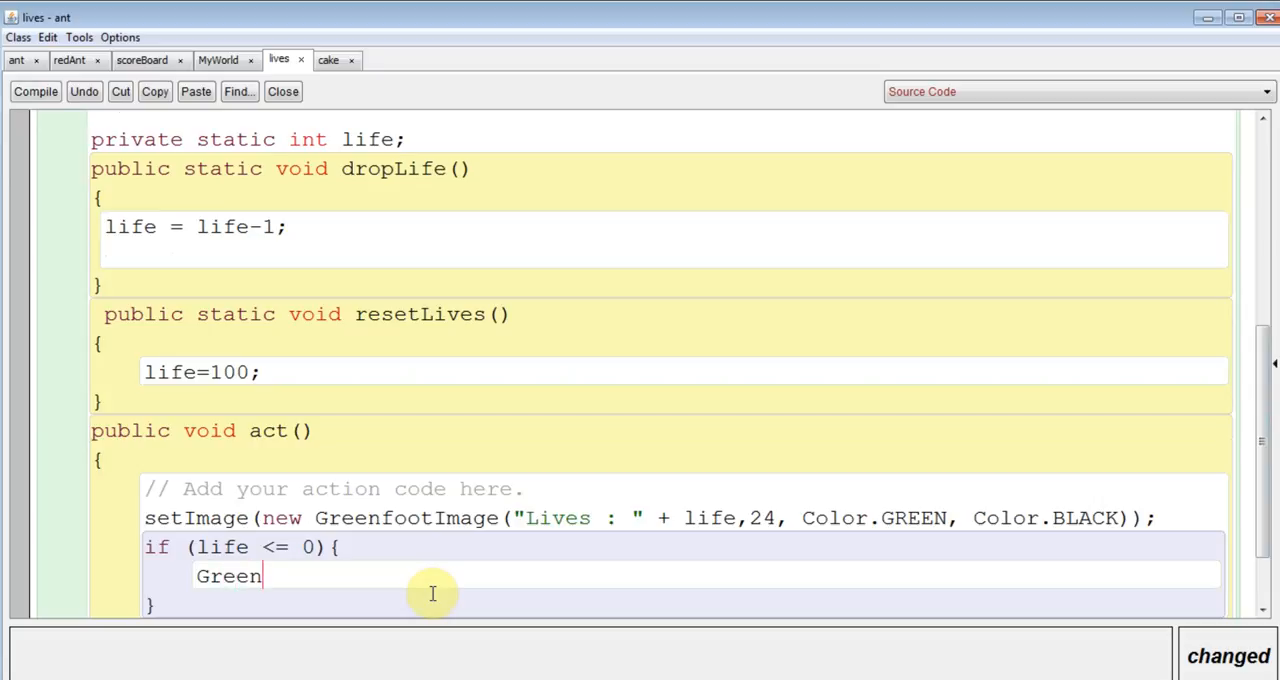
pyautogui.write('foot.')
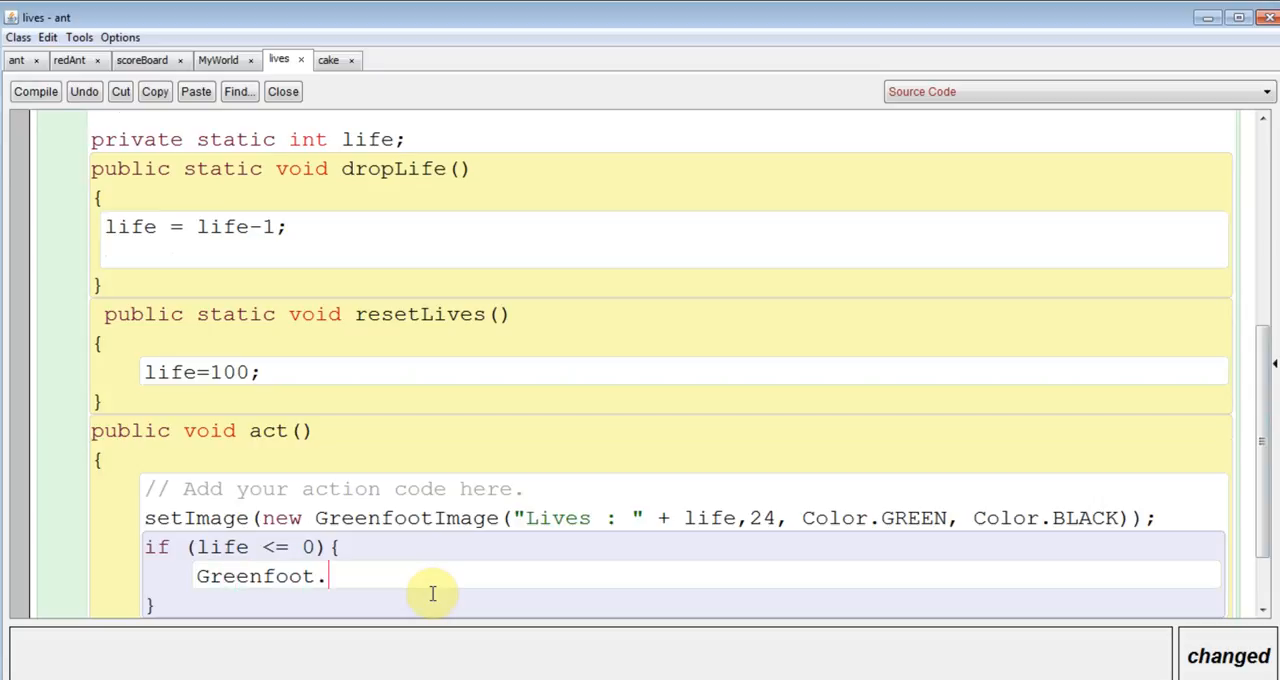
pyautogui.moveTo(765, 548)
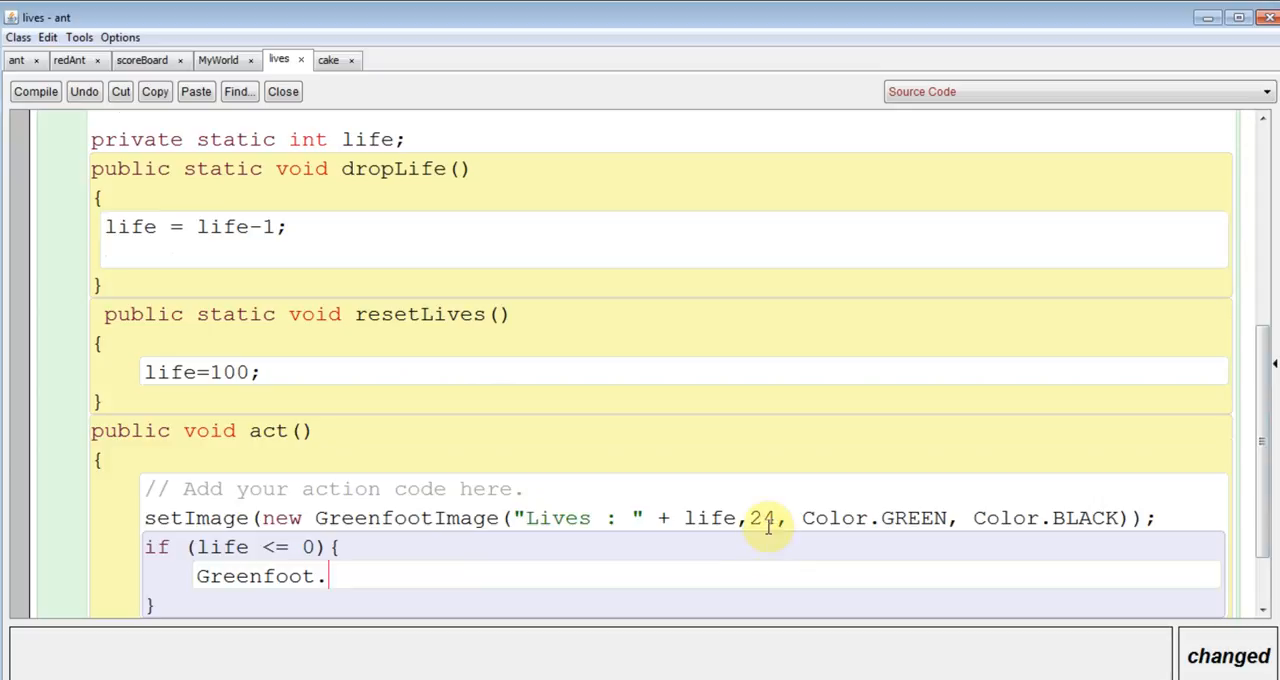
pyautogui.write('stop(')
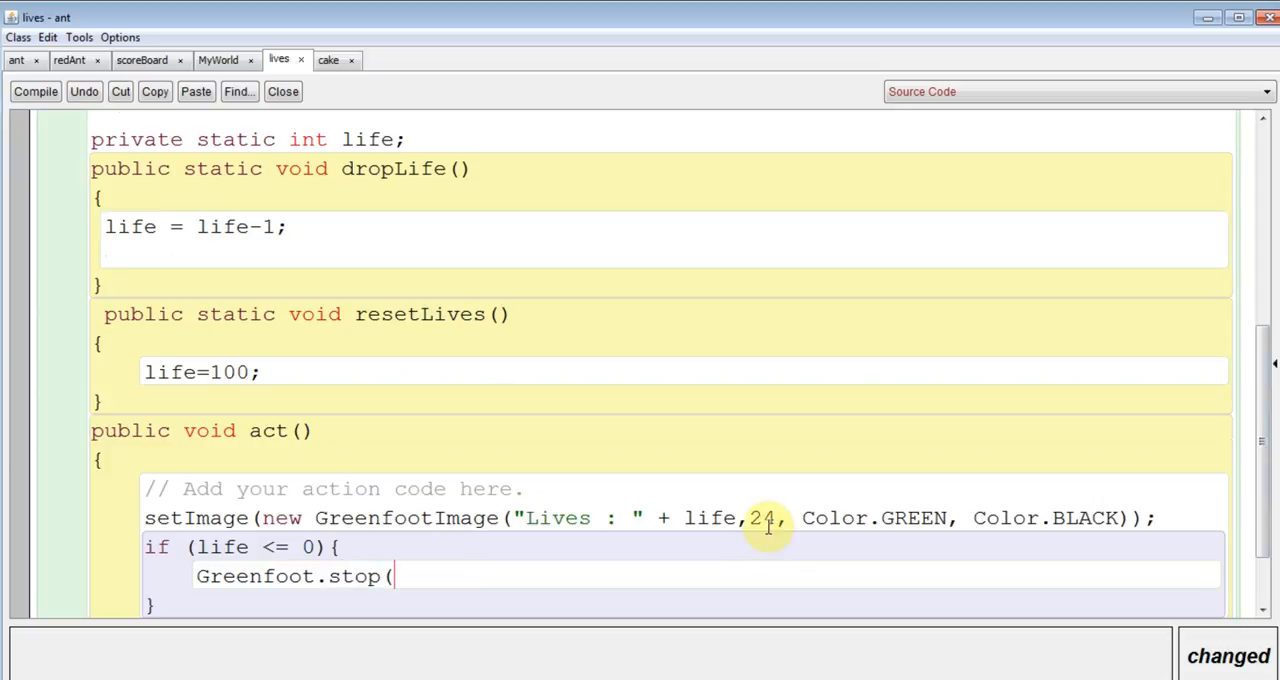
pyautogui.write(');')
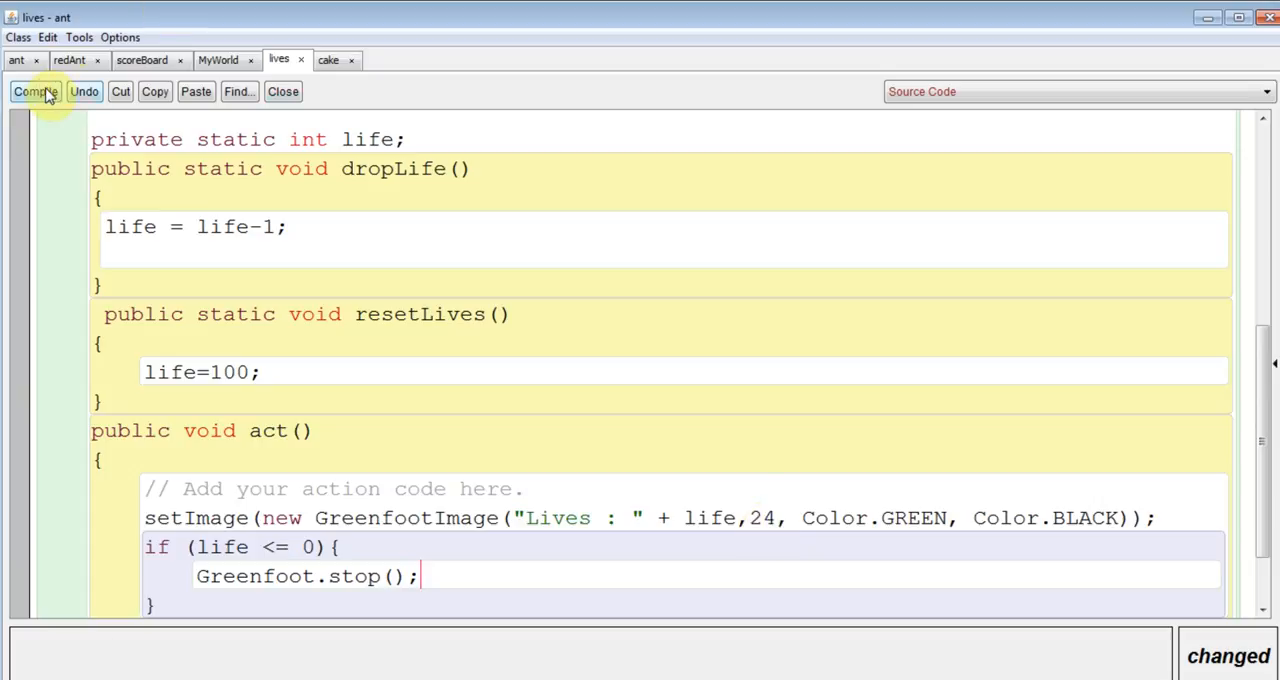
pyautogui.click(35, 91)
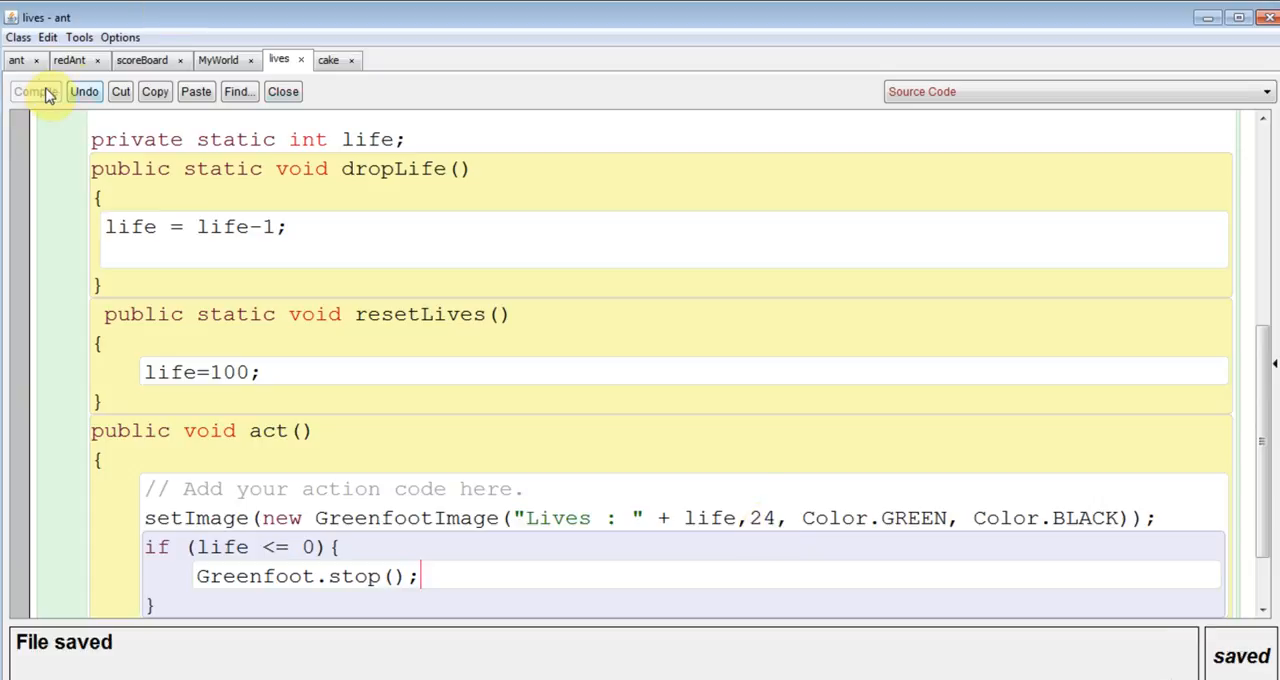
pyautogui.click(36, 91)
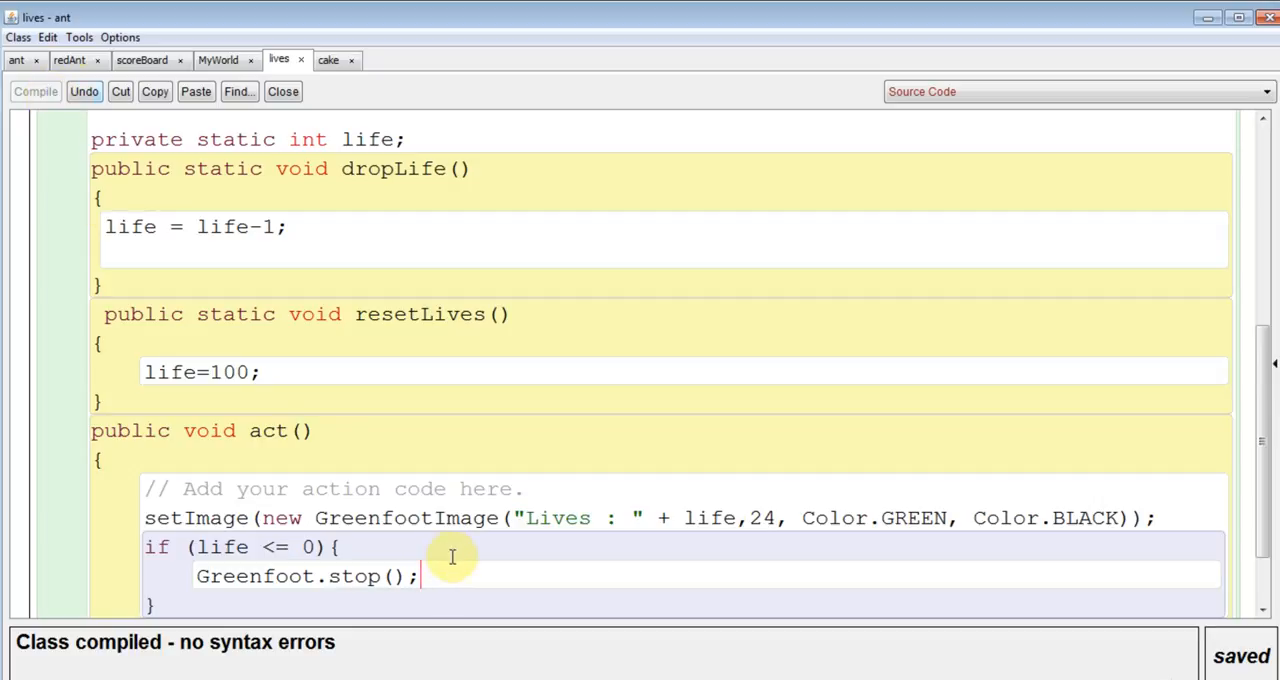
pyautogui.moveTo(455, 589)
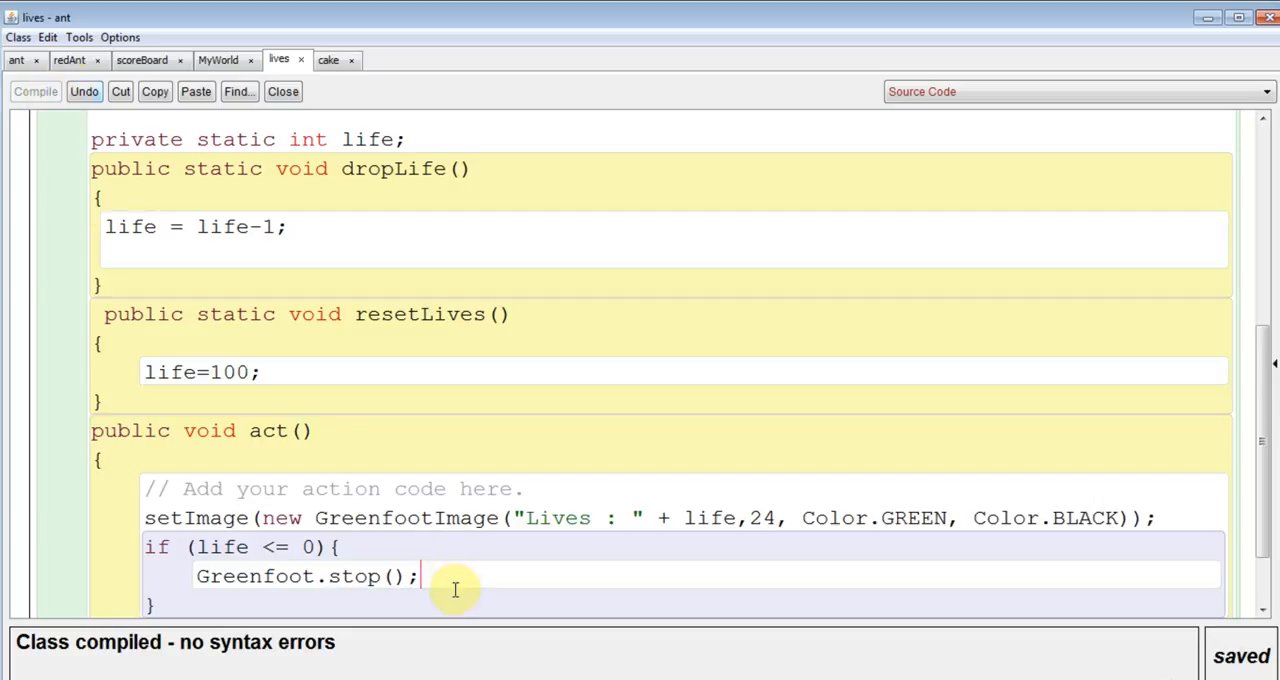
pyautogui.moveTo(275, 549)
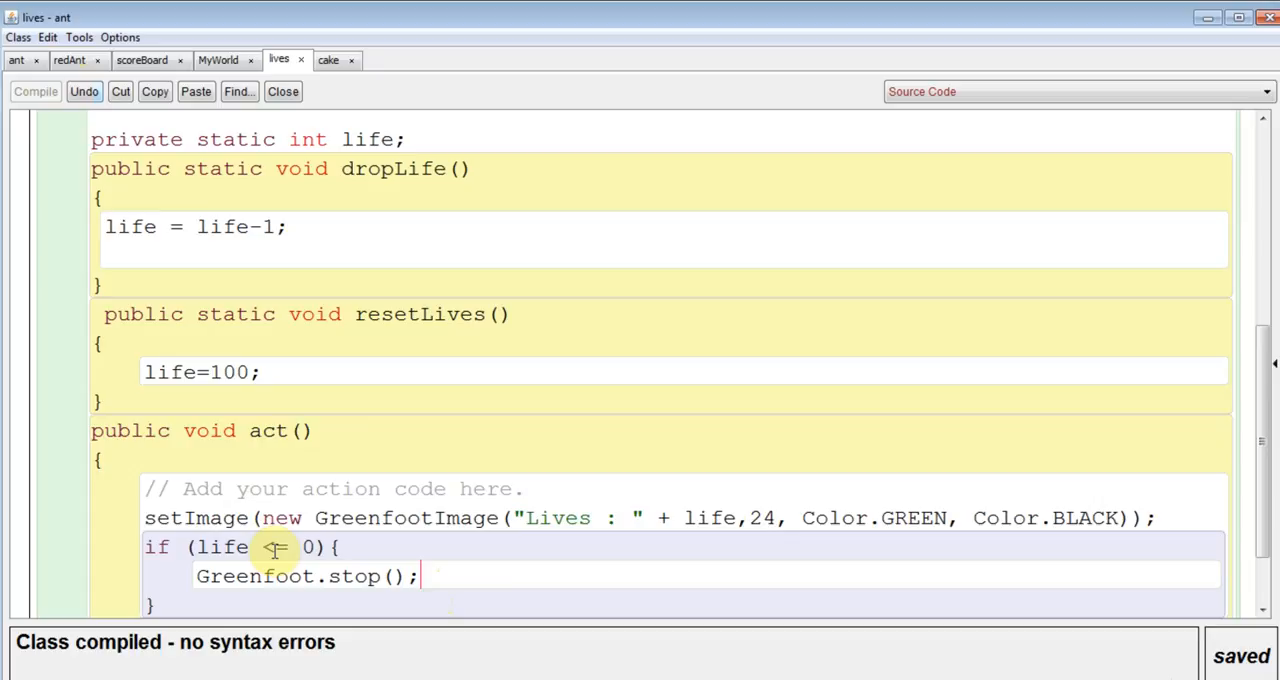